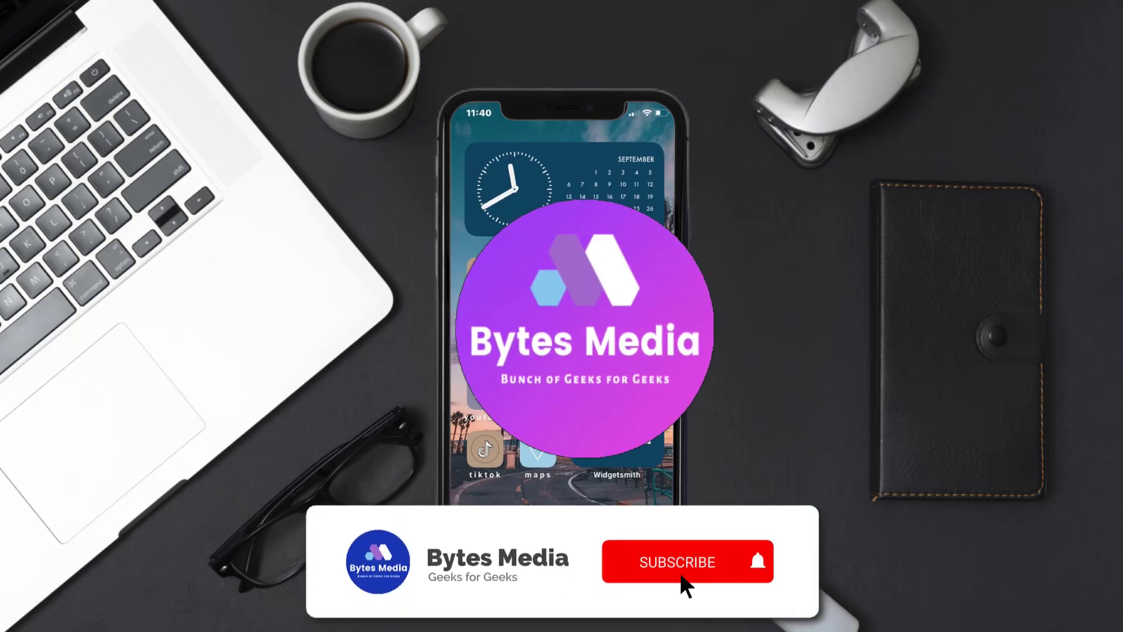
- Launch the App Store from the iPhone home screen
left_click(676, 561)
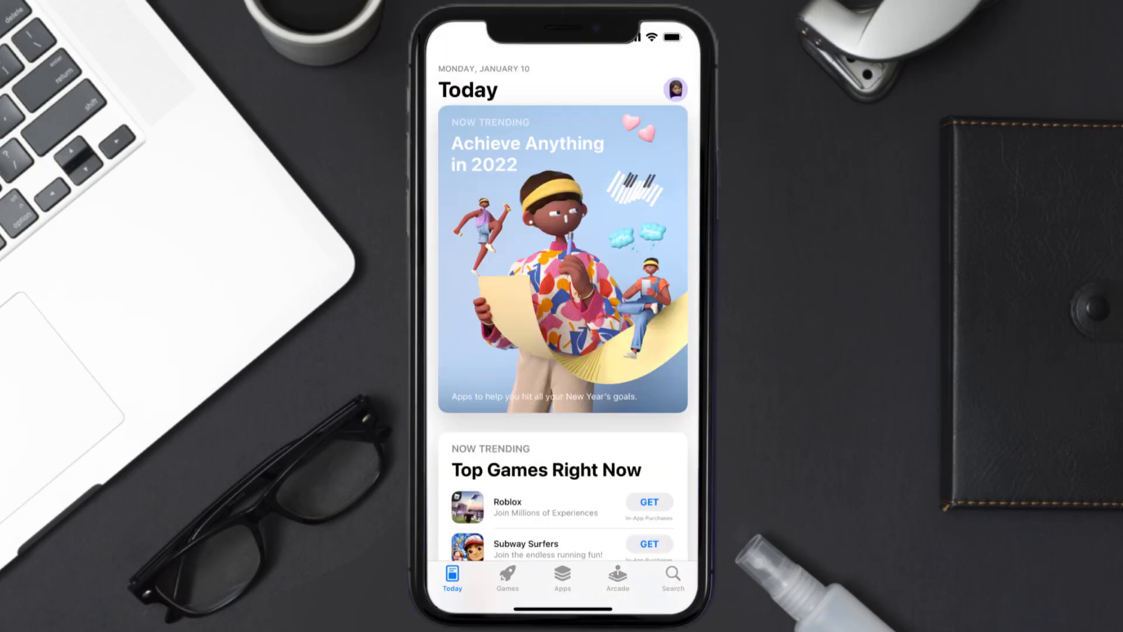
- Search the App Store for 'square team' and start the Square Team update
left_click(670, 575)
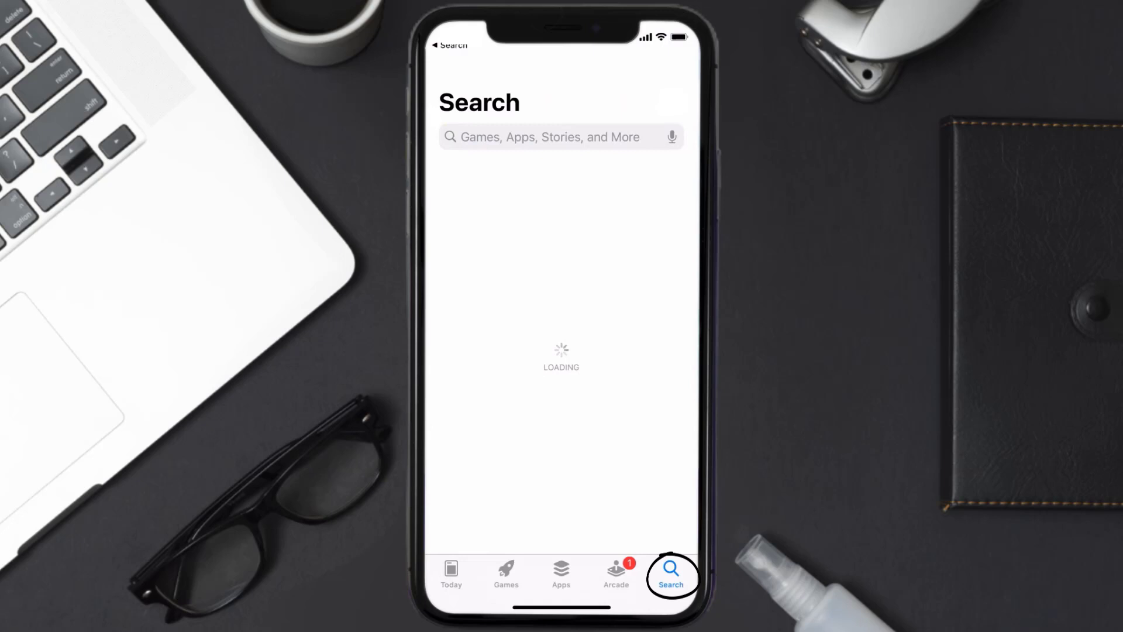
type("square team")
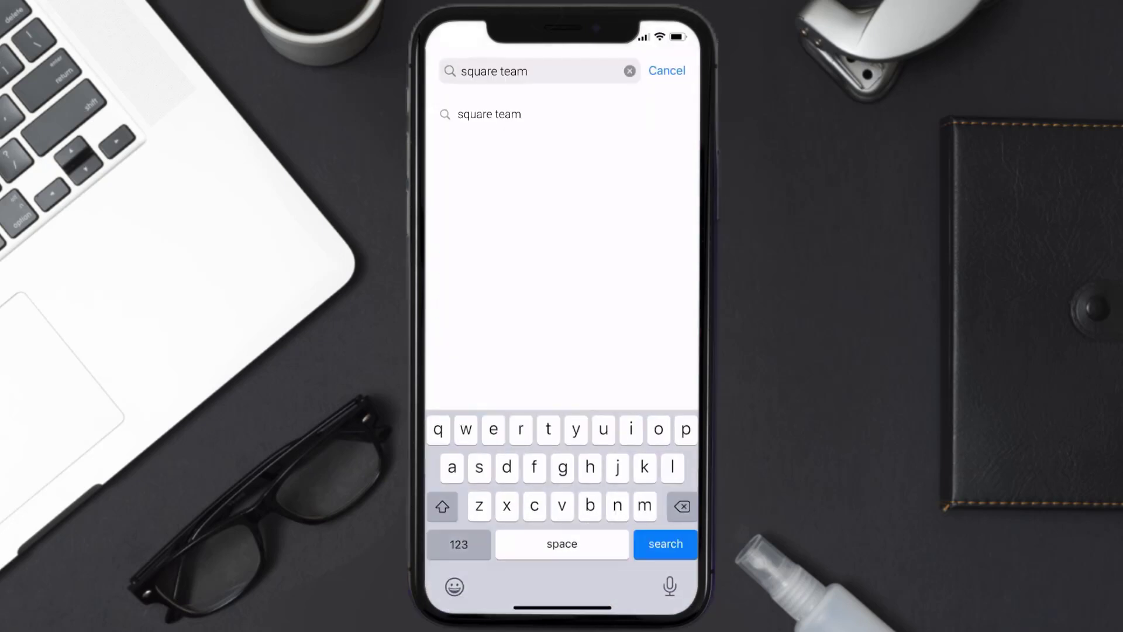
left_click(663, 545)
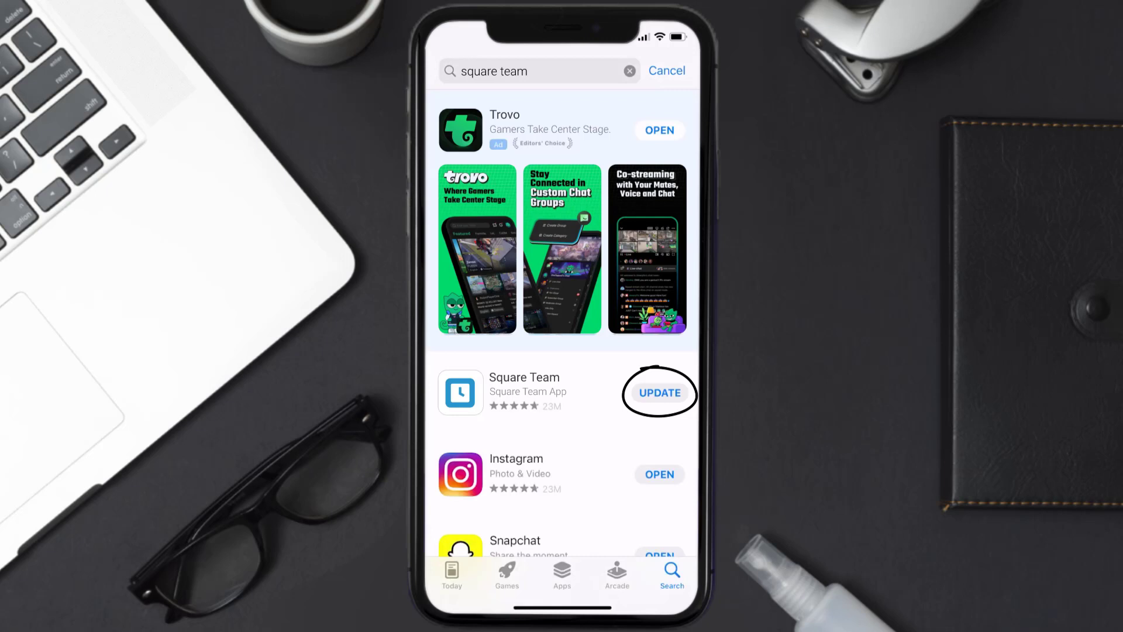
left_click(658, 393)
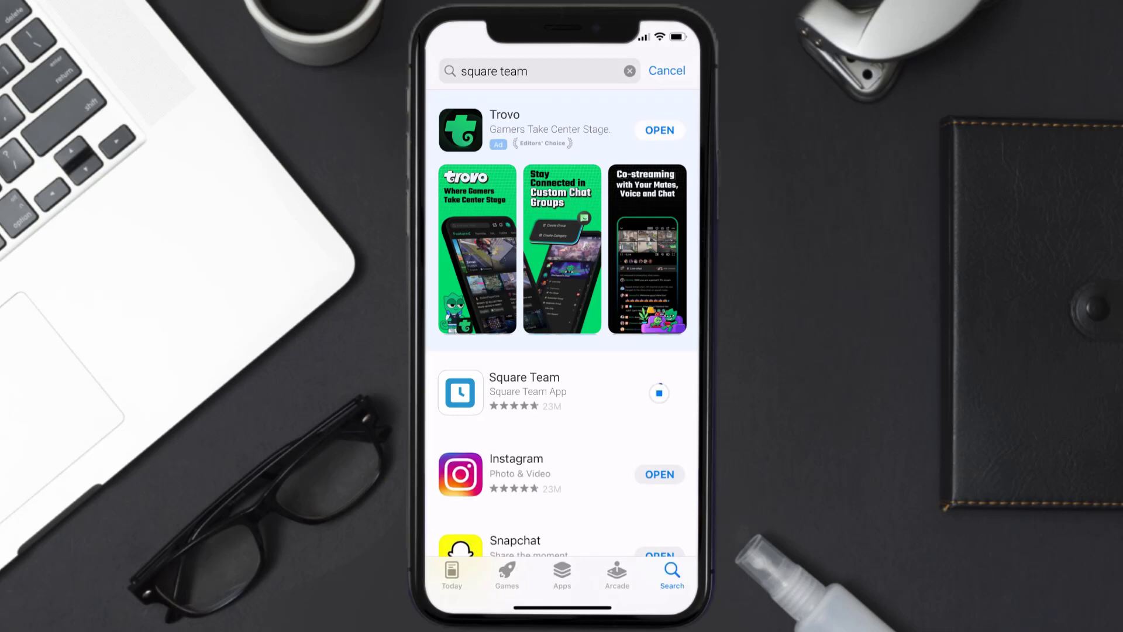
left_click(660, 392)
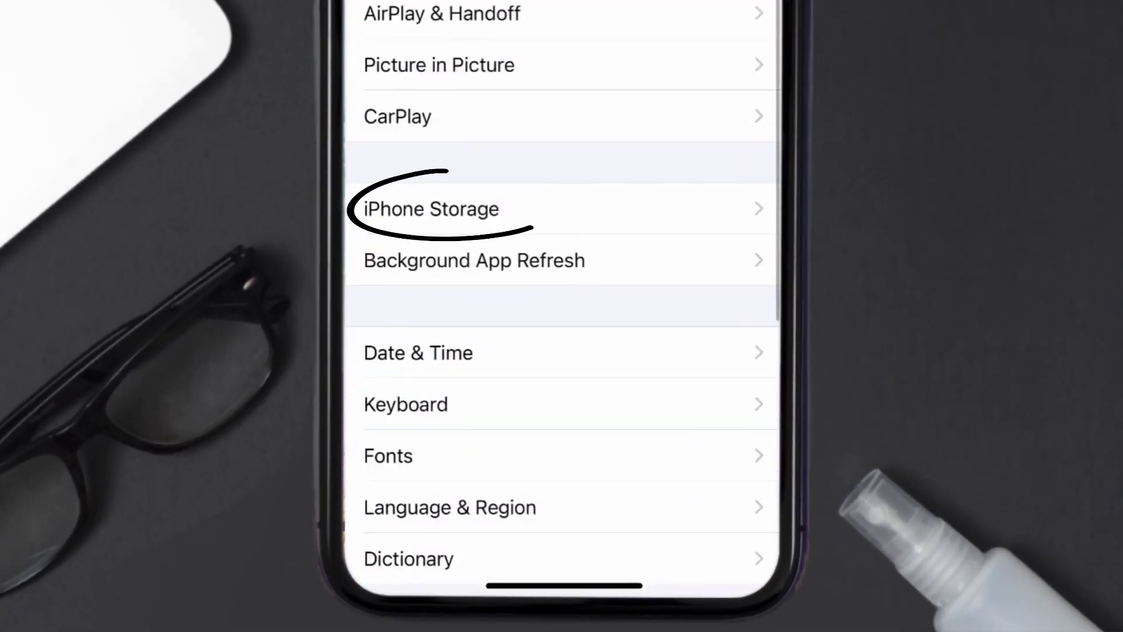
left_click(430, 208)
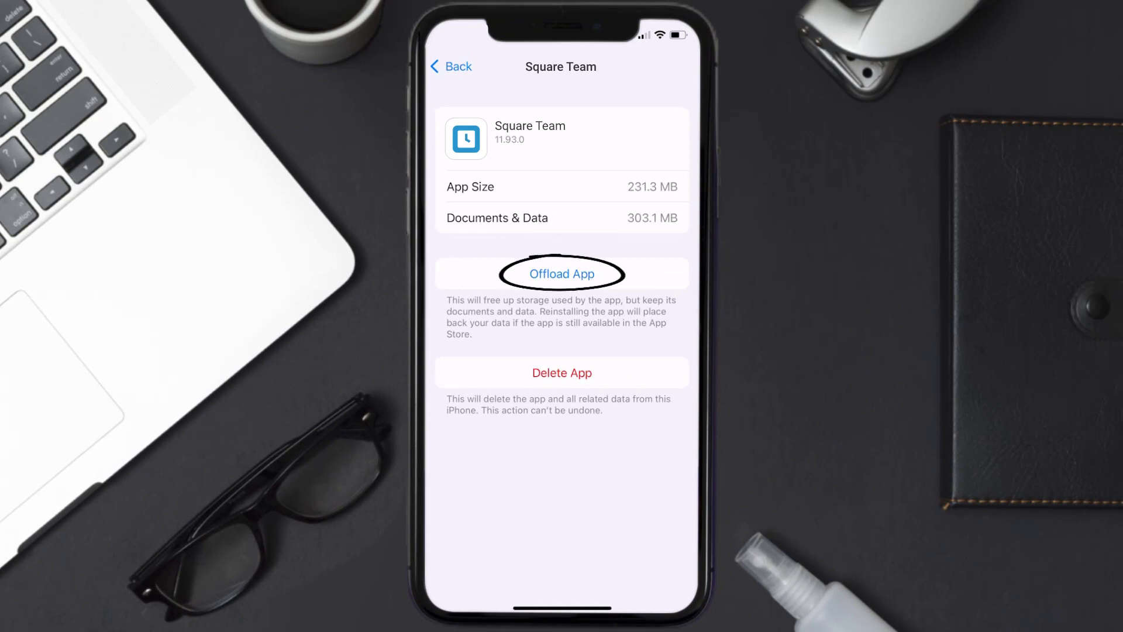
- Offload Square Team keeping its documents and data, then reinstall it
left_click(562, 274)
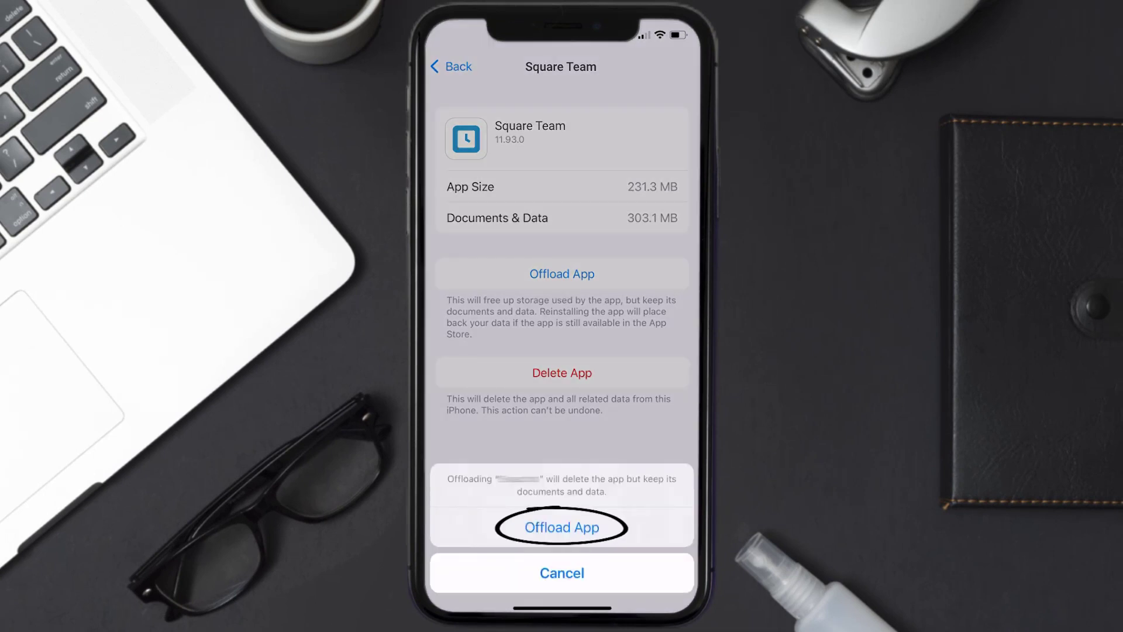
left_click(562, 527)
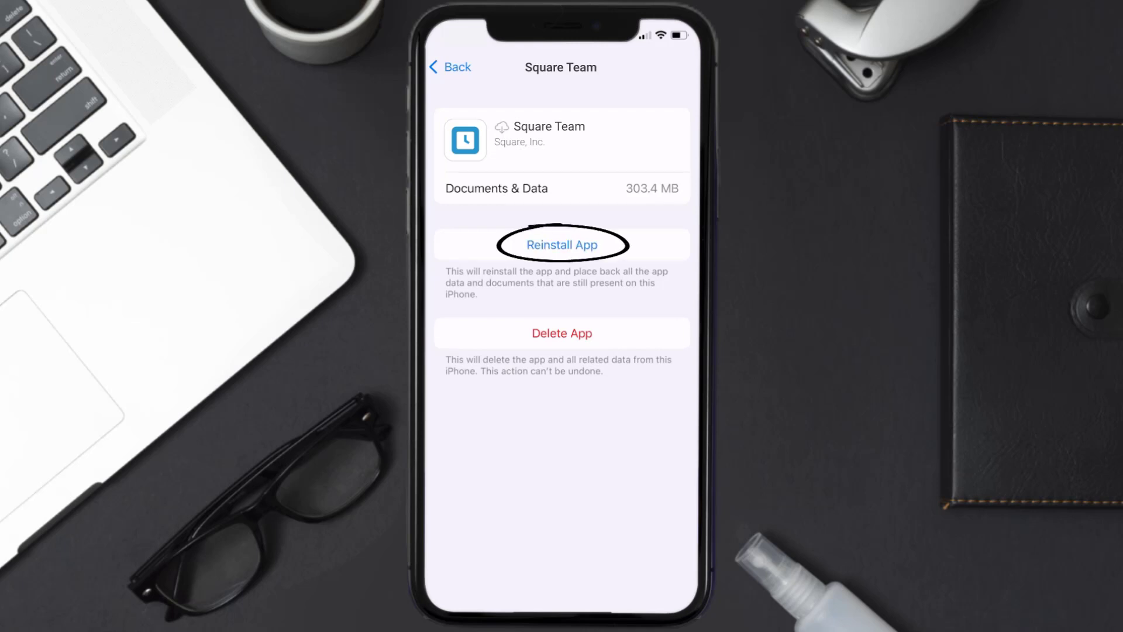
left_click(561, 245)
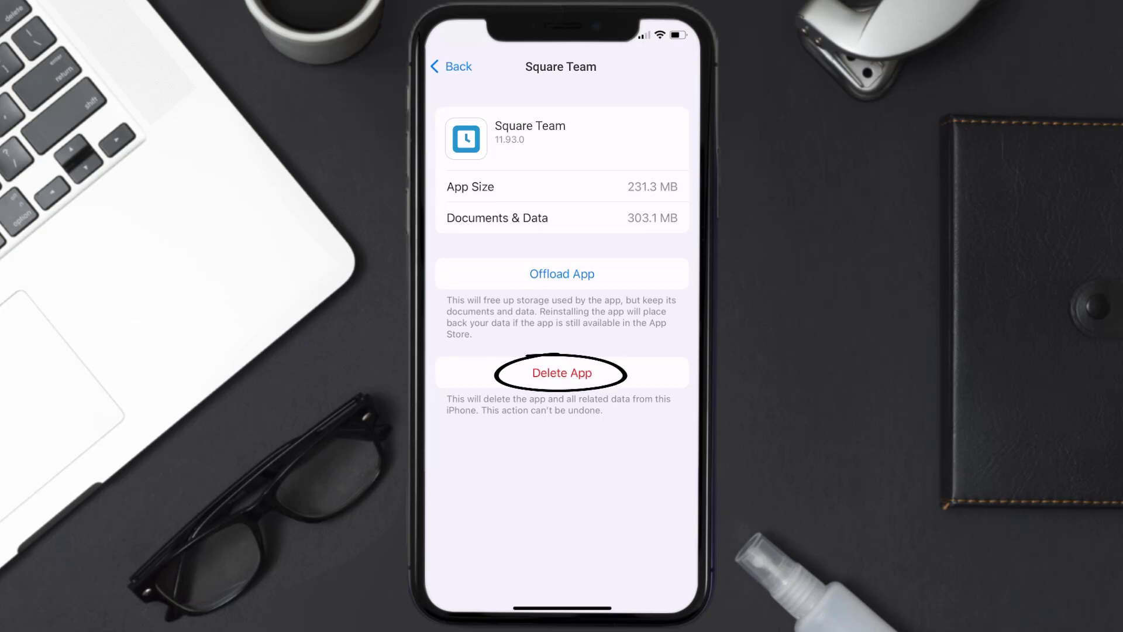
- Delete the Square Team app and all its data from Settings
left_click(561, 373)
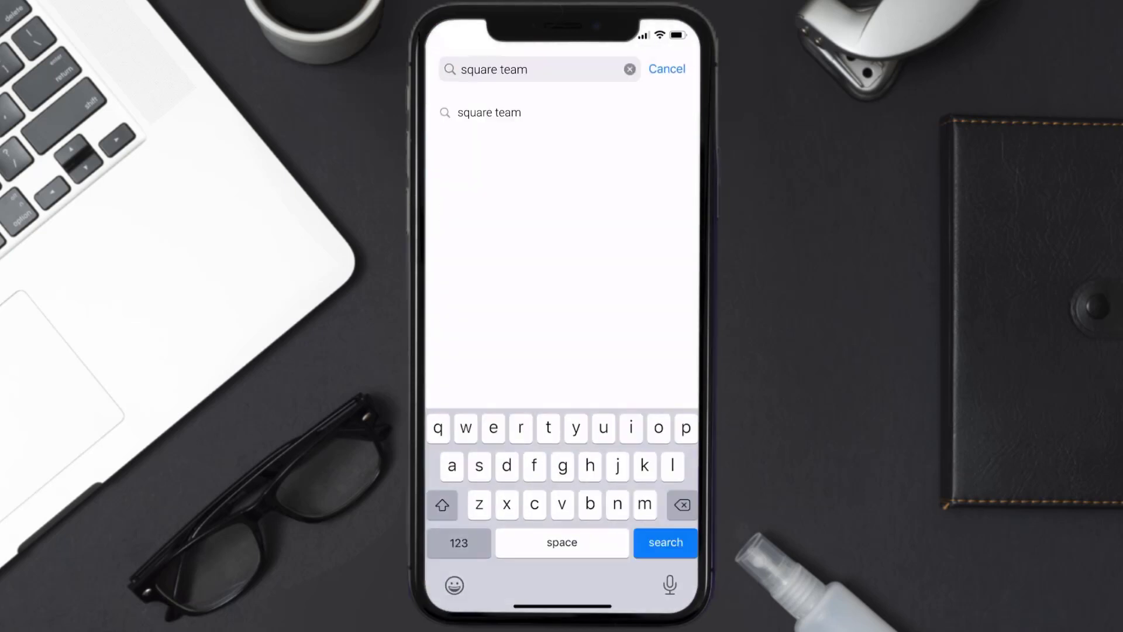
- Search 'square team' again and begin downloading Square Team with GET
left_click(664, 542)
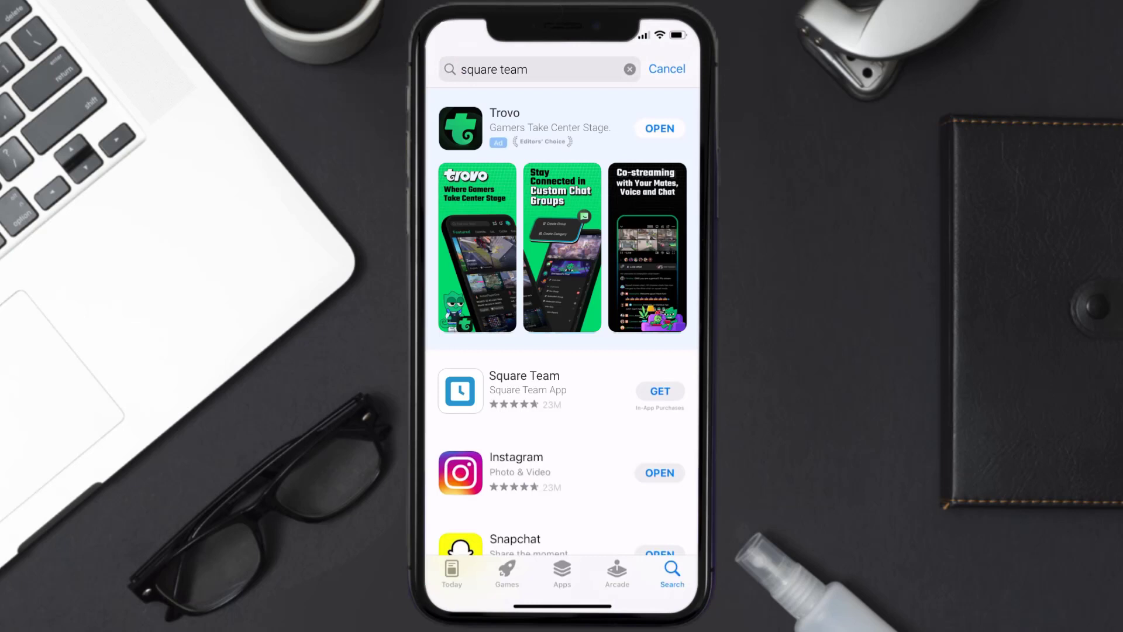
left_click(659, 392)
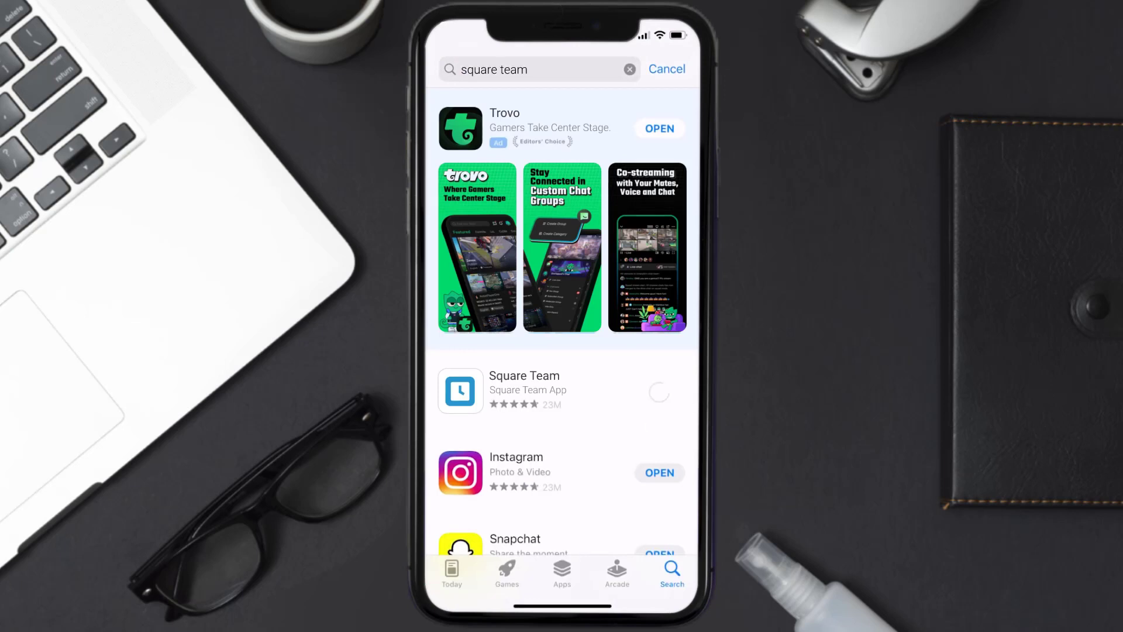